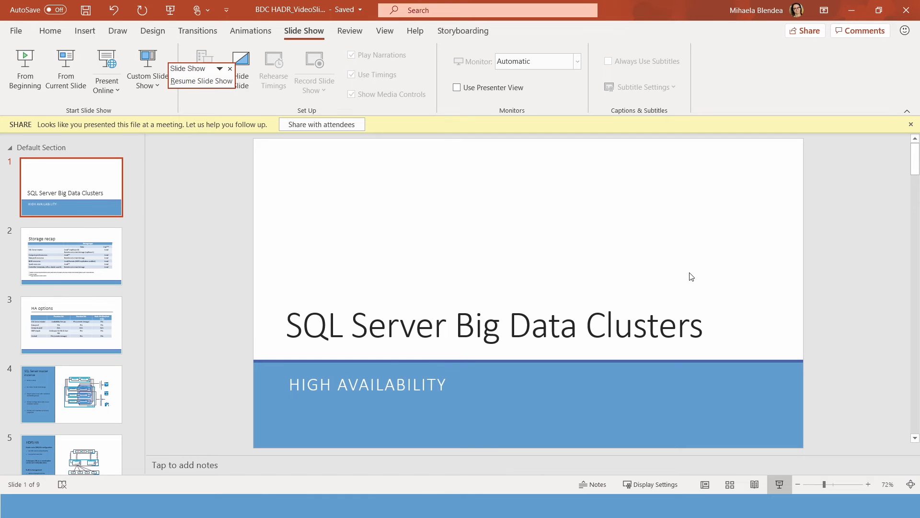
Step: Switch from PowerPoint to the bdc.json config in Visual Studio Code via the taskbar
left_click(427, 506)
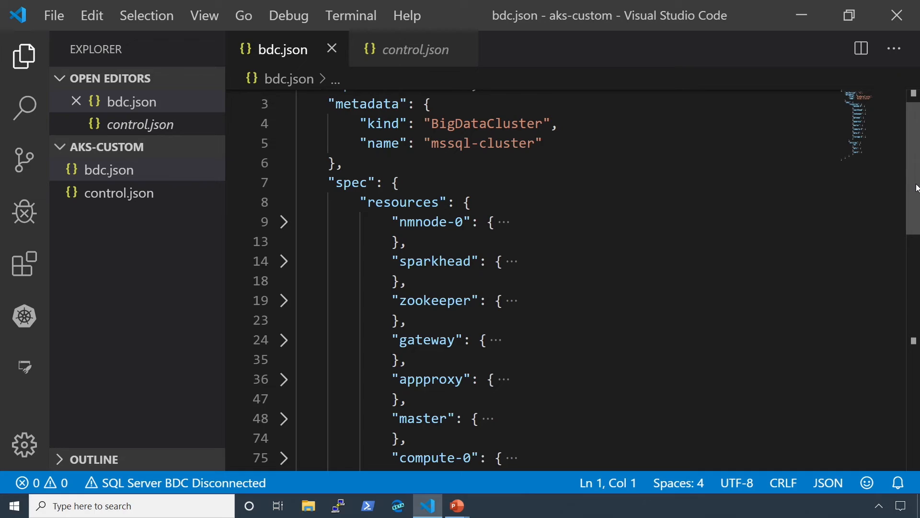
mouse_move(770, 207)
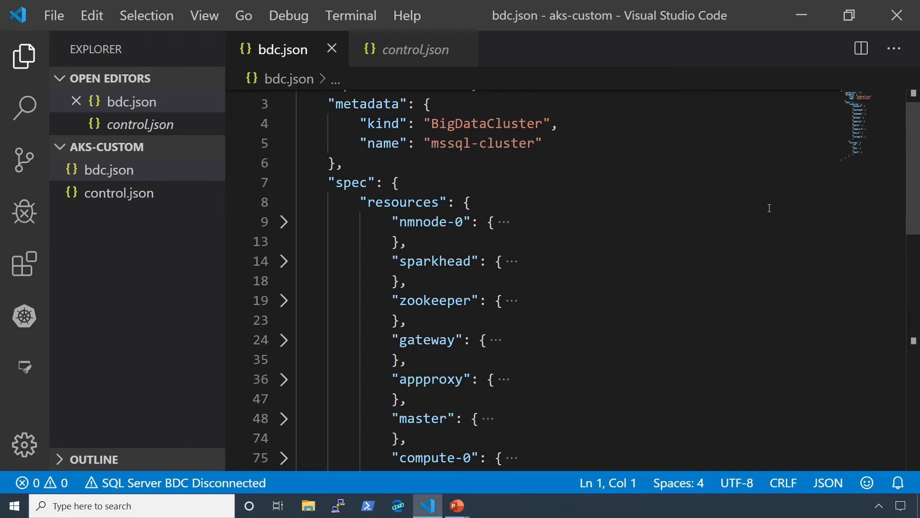
mouse_move(562, 280)
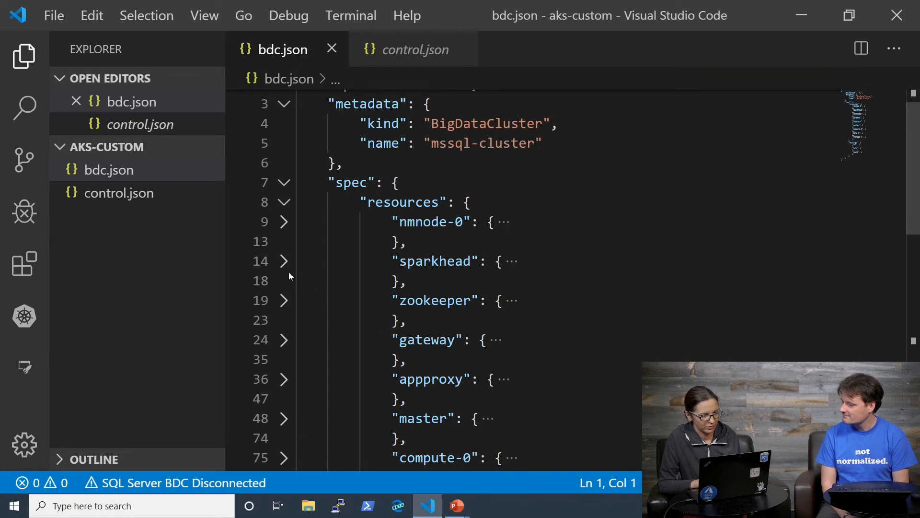
mouse_move(283, 263)
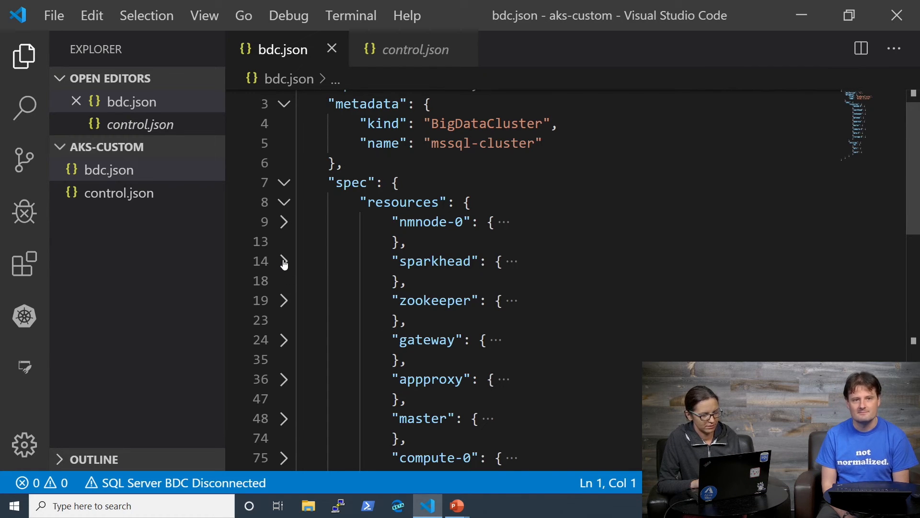
Step: Unfold the sparkhead (2 replicas) and zookeeper (3 replicas) blocks in bdc.json
left_click(283, 260)
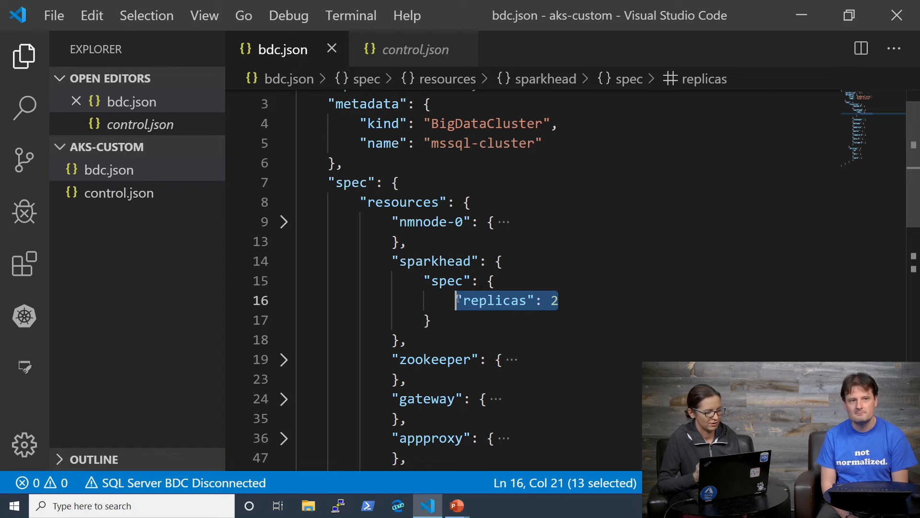
mouse_move(294, 406)
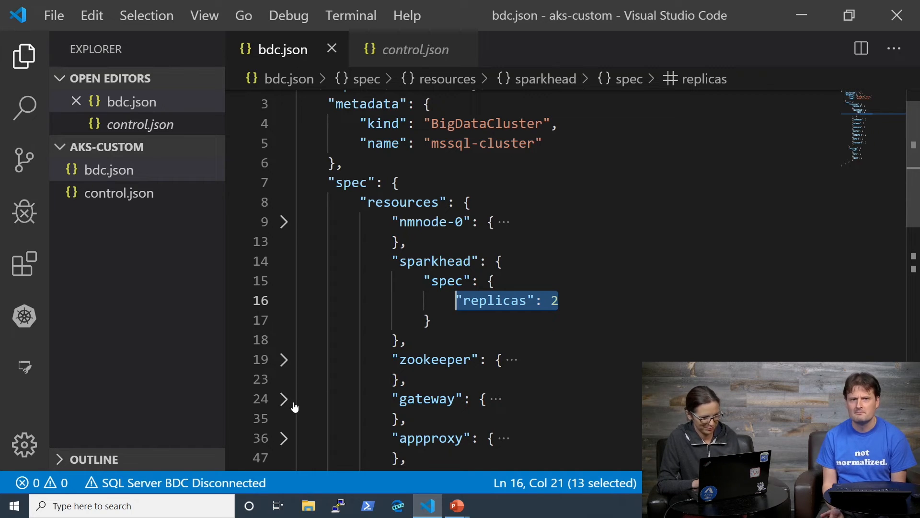
left_click(284, 358)
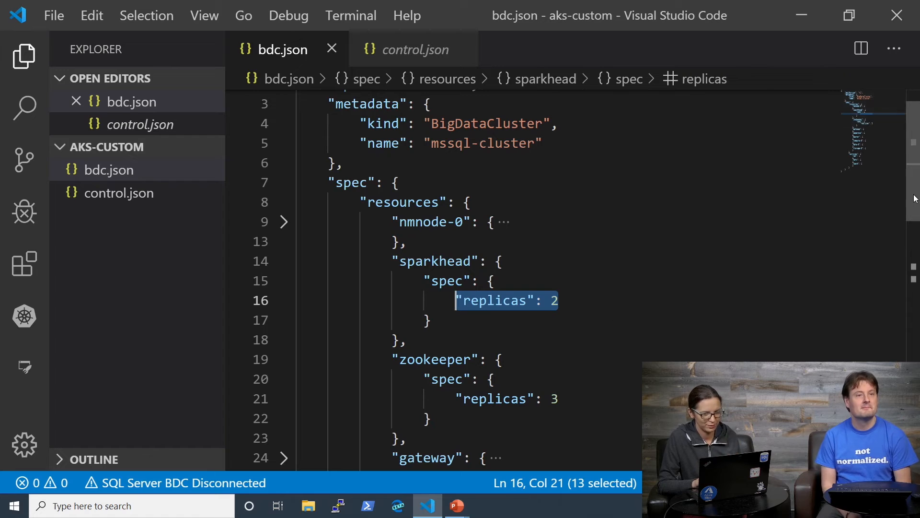
scroll("down", 3)
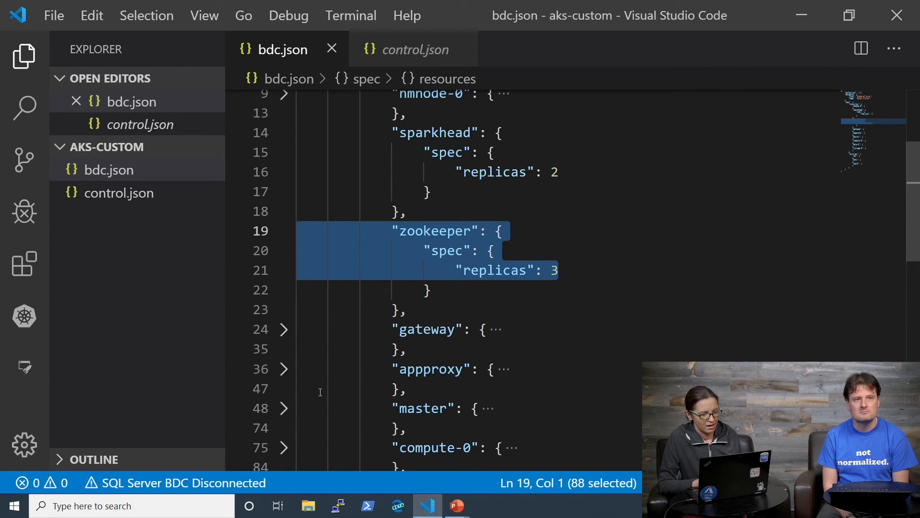
mouse_move(285, 409)
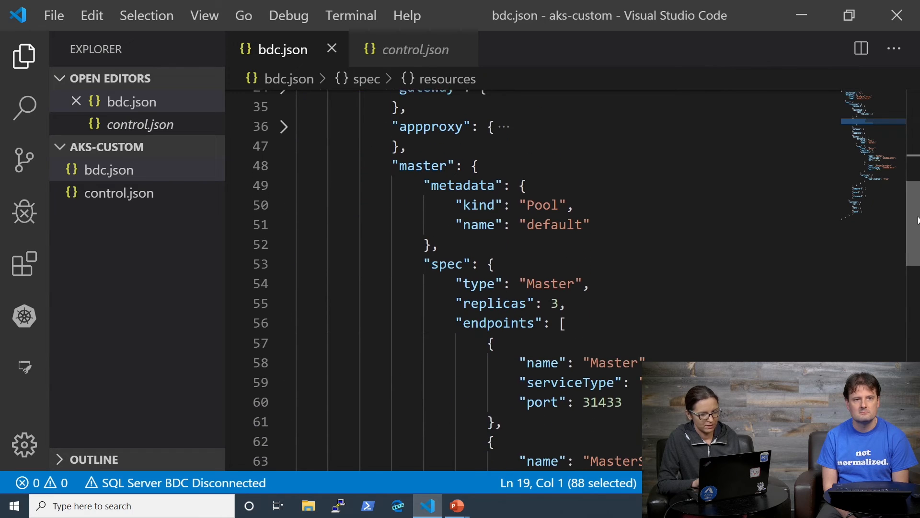
Step: Highlight the master's 3-replica line and its MasterSecondary LoadBalancer endpoint entry
scroll("down", 3)
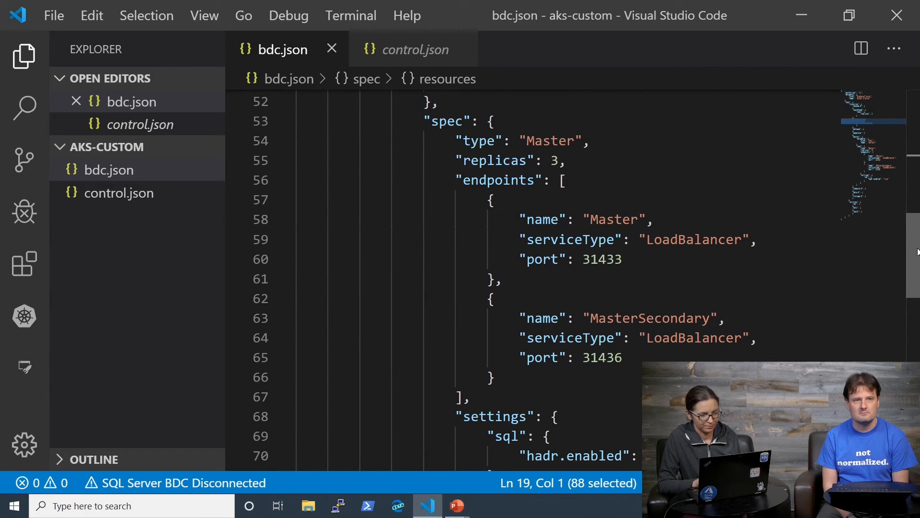
double_click(495, 161)
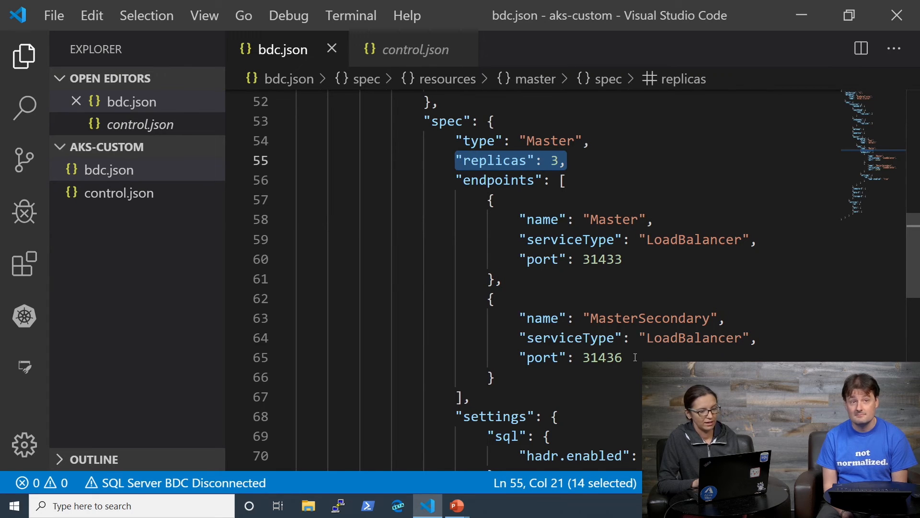
left_click(494, 377)
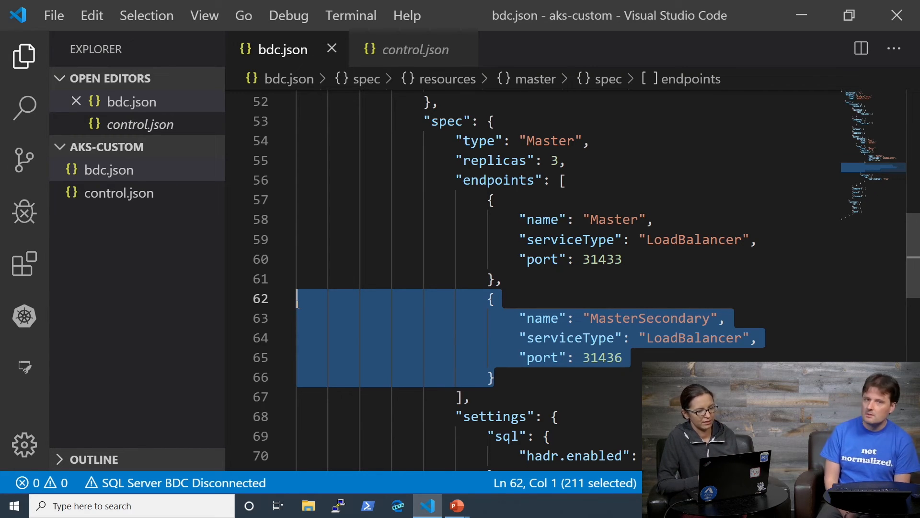
mouse_move(273, 245)
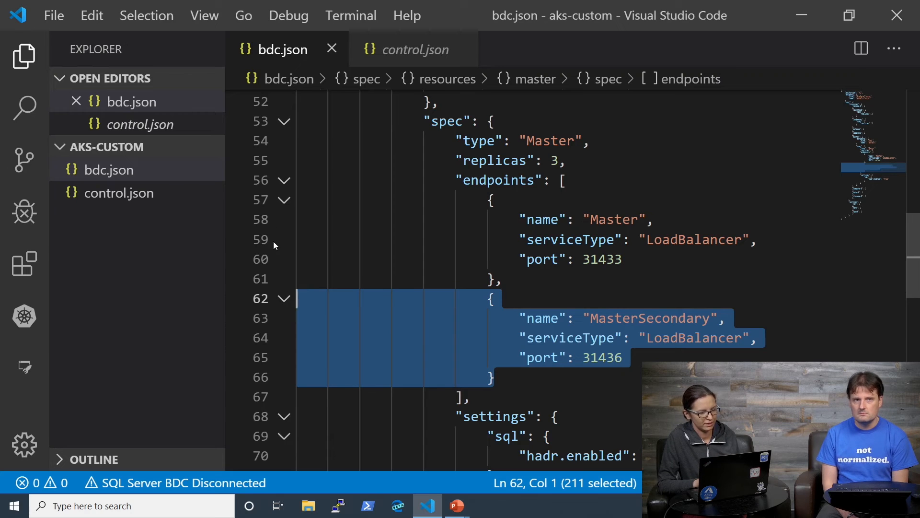
Step: Collapse and re-expand the MasterSecondary endpoint, then scroll to hadr.enabled set to true
left_click(285, 298)
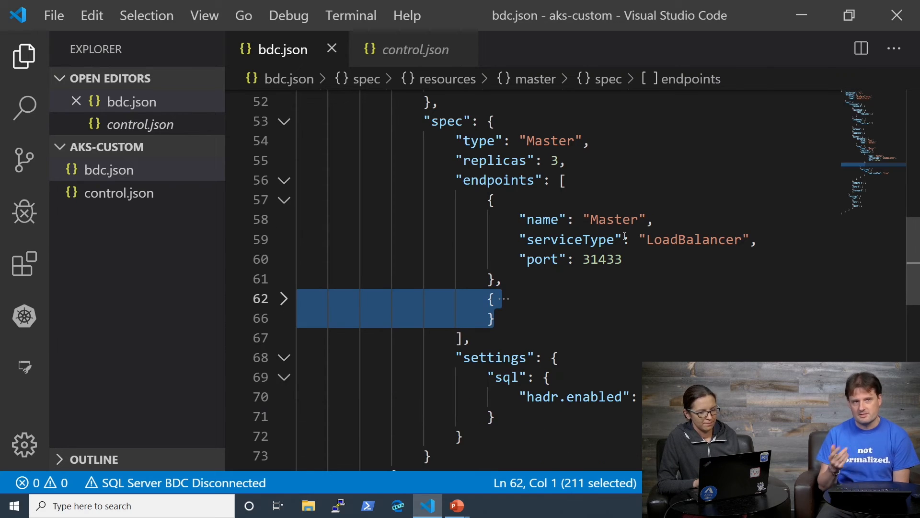
mouse_move(282, 350)
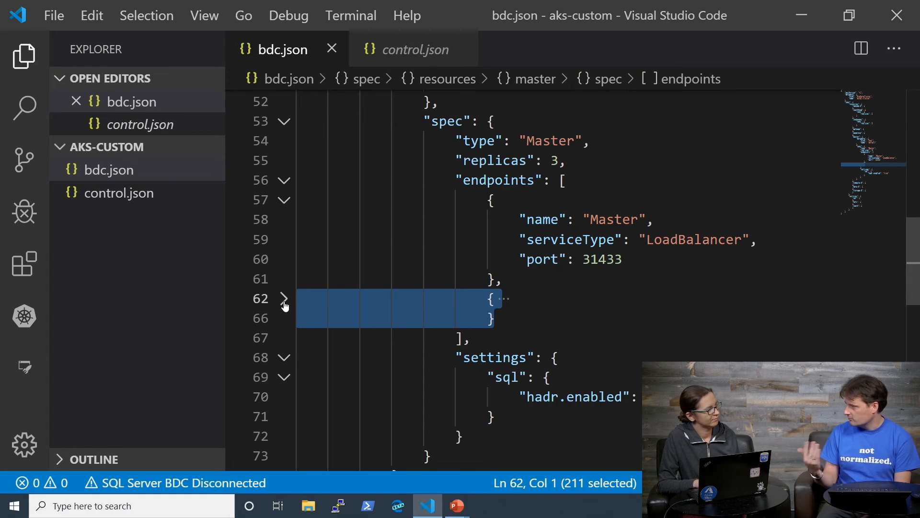
left_click(284, 299)
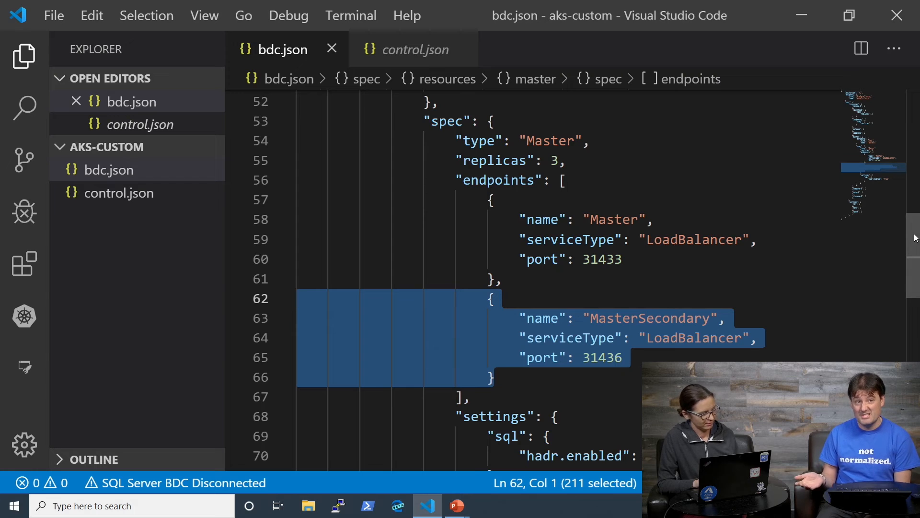
scroll("up", 3)
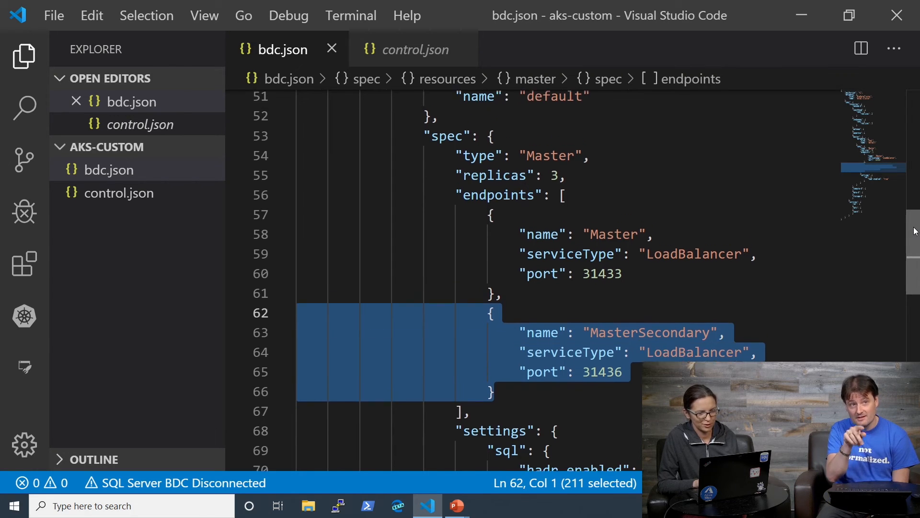
scroll("down", 3)
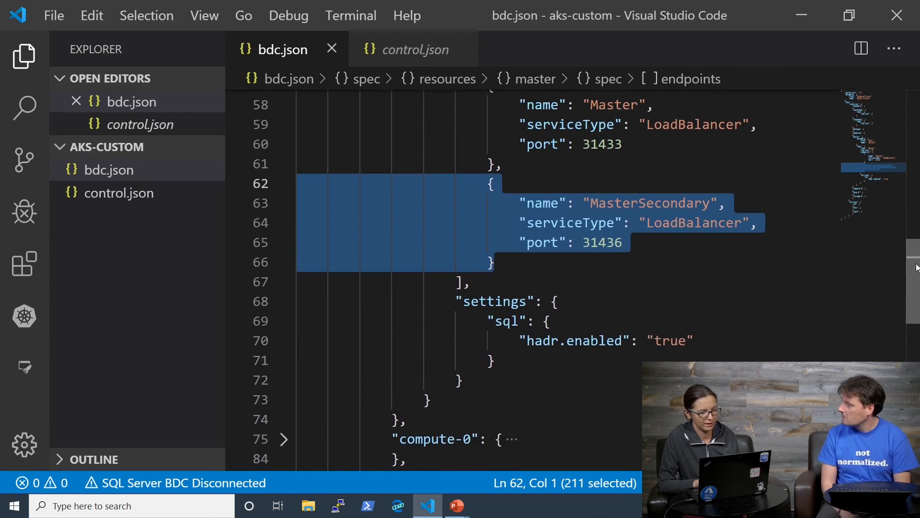
scroll("down", 3)
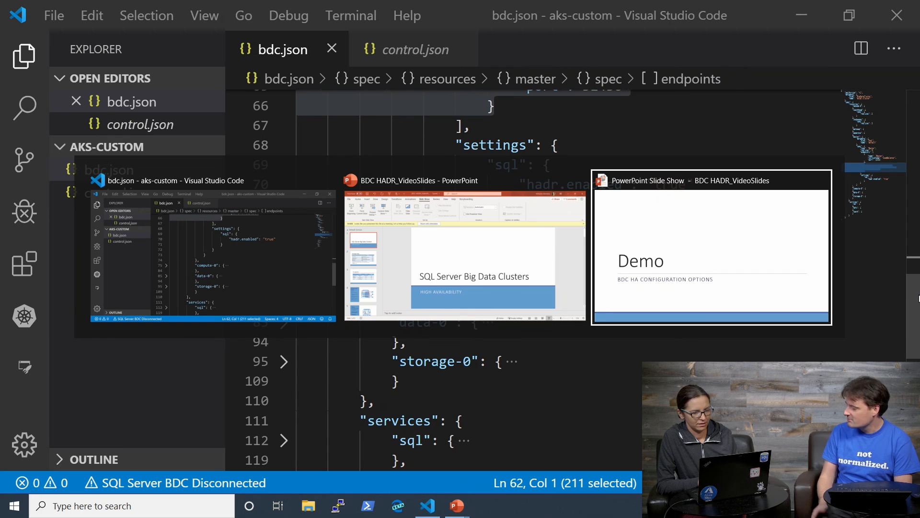
Step: Return to the BDC HADR_VideoSlides deck in PowerPoint
left_click(465, 249)
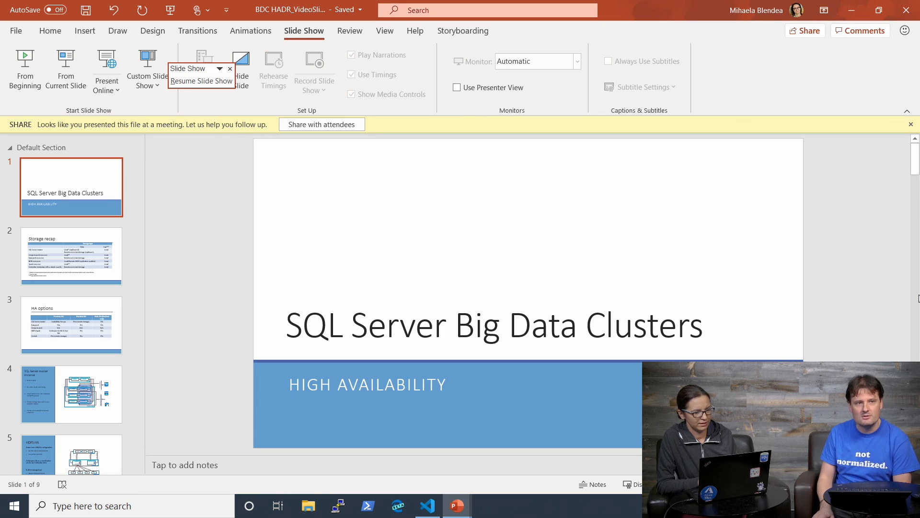